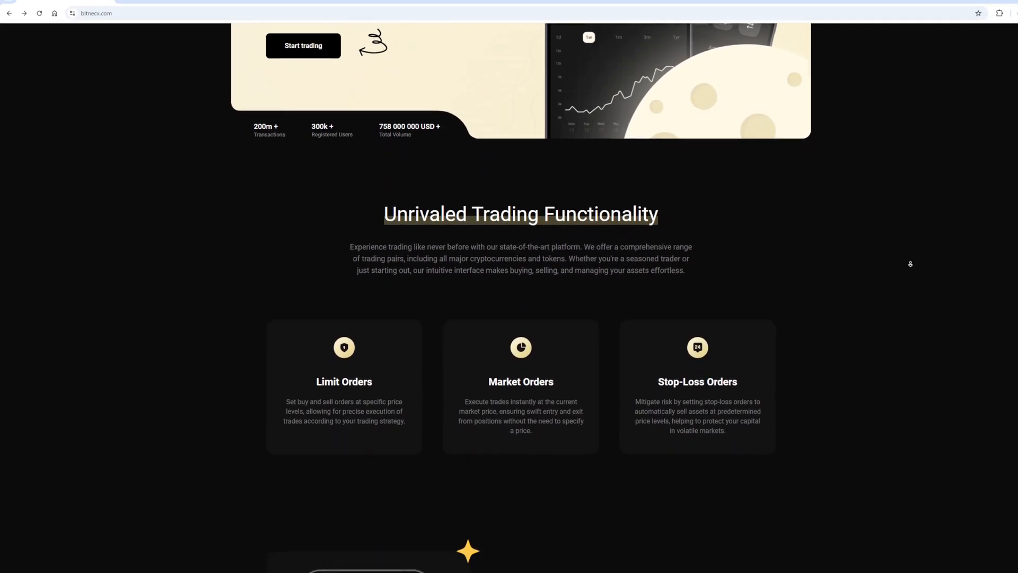
Step: Register a new account with login 'james' and a gmail address, then submit the sign-in form
{"action": "scroll", "scroll_direction": "down", "scroll_amount": 3}
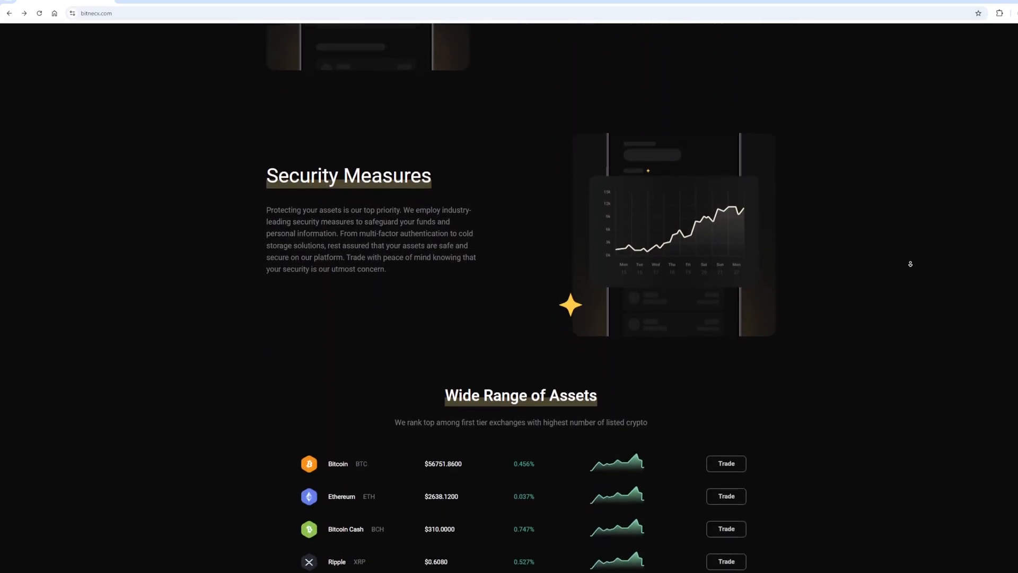
{"action": "scroll", "scroll_direction": "down", "scroll_amount": 3}
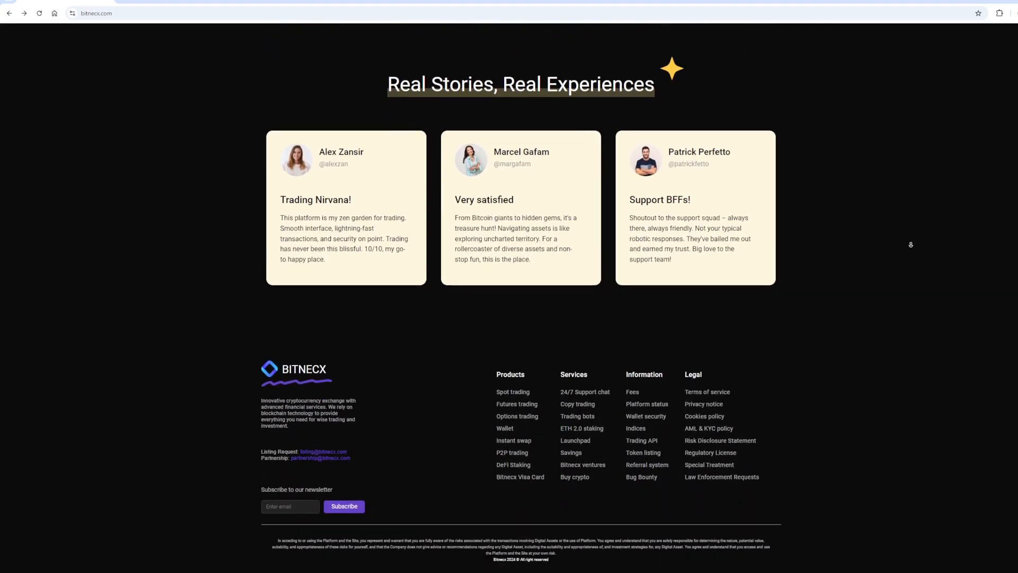
{"action": "scroll", "scroll_direction": "up", "scroll_amount": 3}
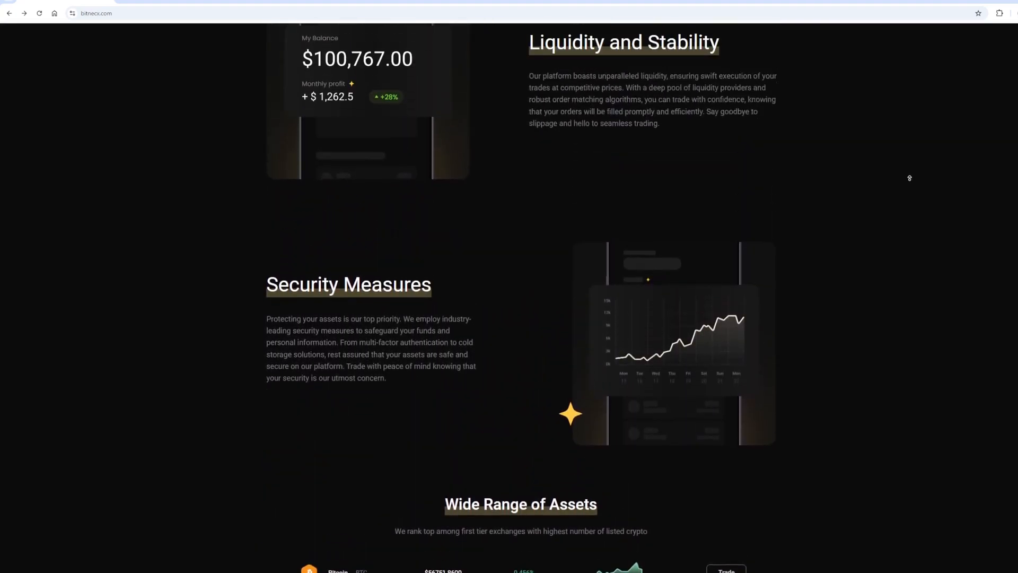
{"action": "scroll", "scroll_direction": "up", "scroll_amount": 3}
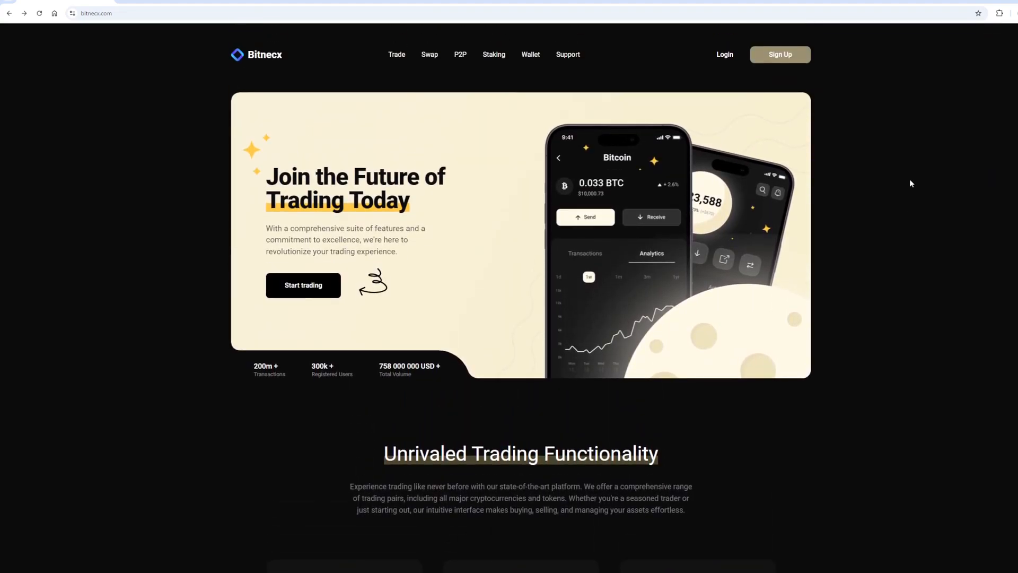
{"action": "left_click", "coordinate": [780, 54]}
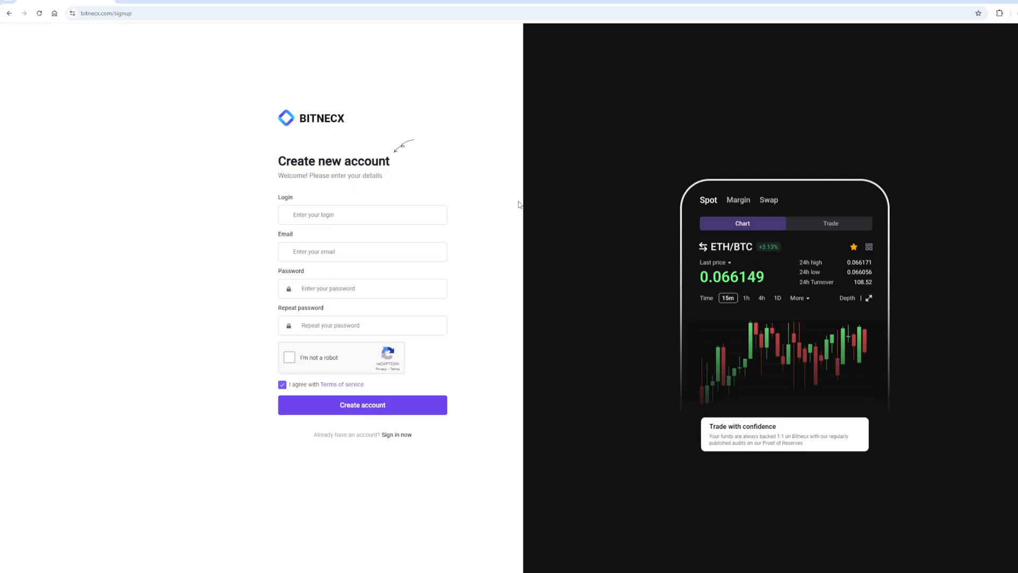
{"action": "left_click", "coordinate": [363, 214]}
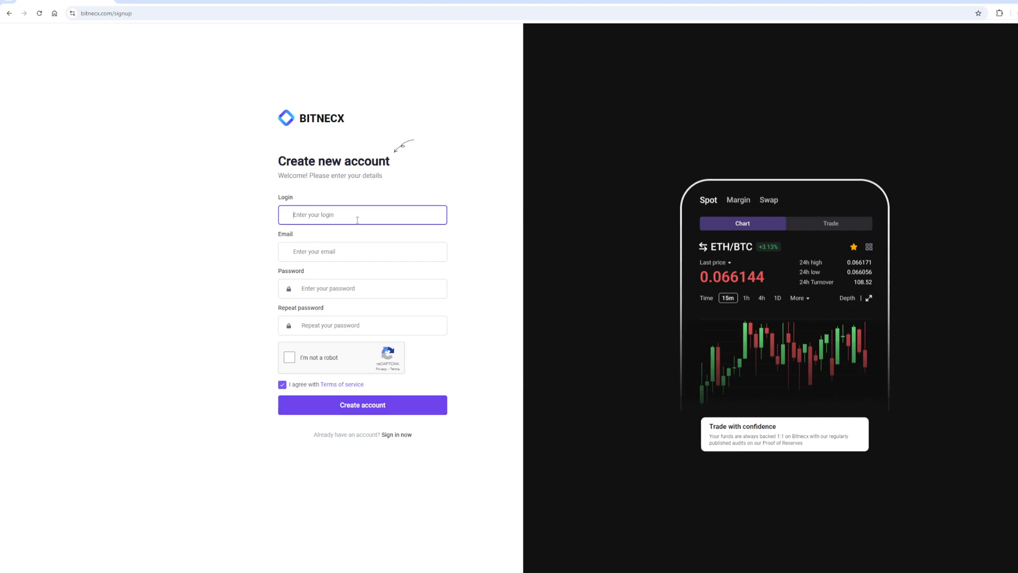
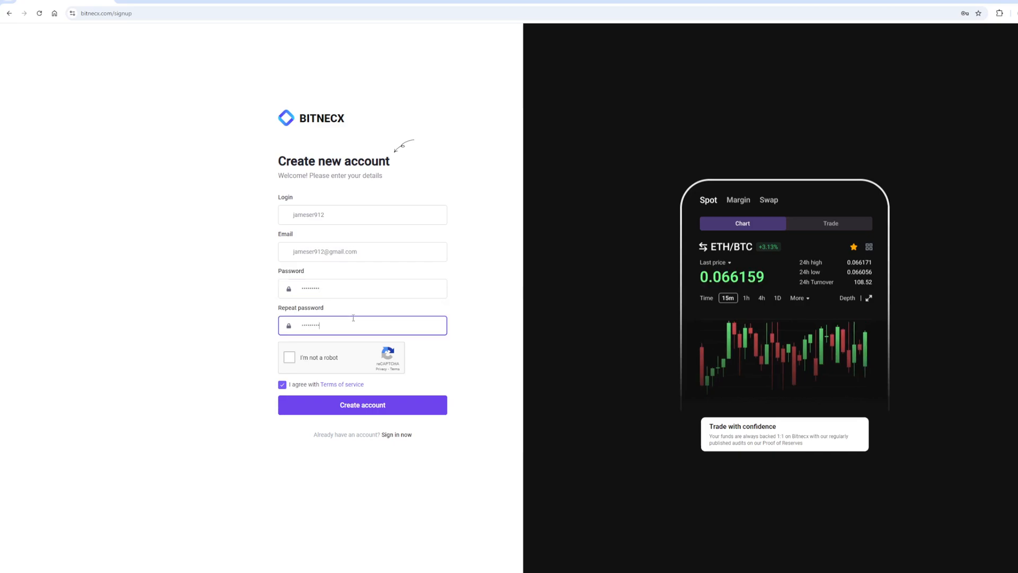
{"action": "left_click", "coordinate": [362, 404]}
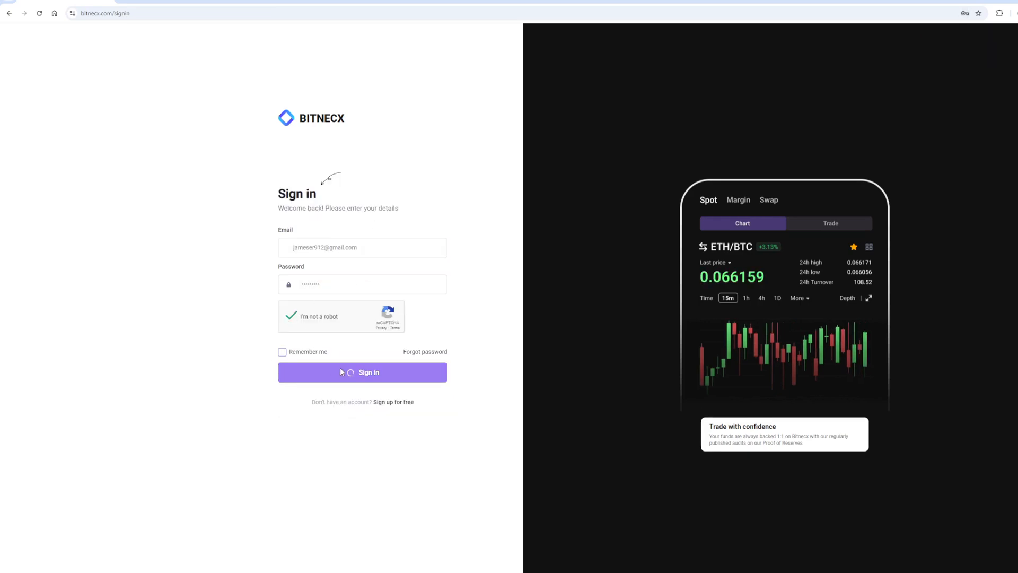
Step: Sign in to the new account and go to the ETH/USDT spot trading page
{"action": "left_click", "coordinate": [363, 372]}
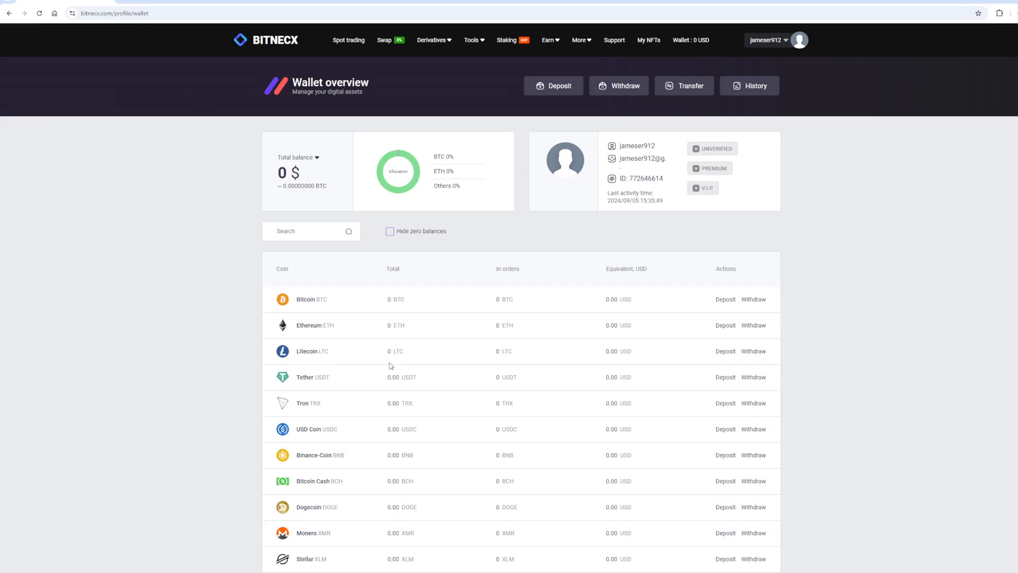
{"action": "left_click", "coordinate": [348, 39]}
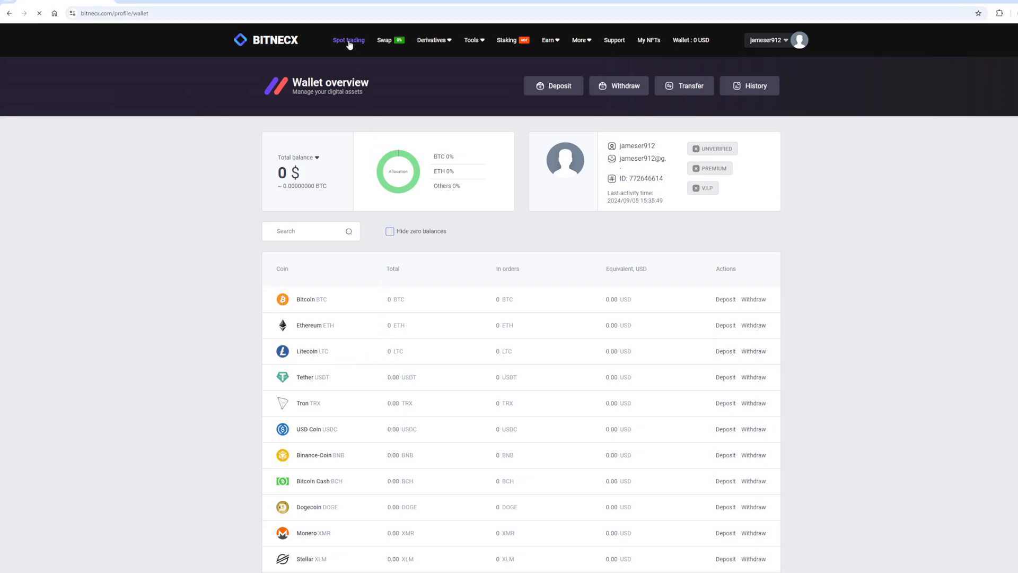
{"action": "left_click", "coordinate": [349, 39]}
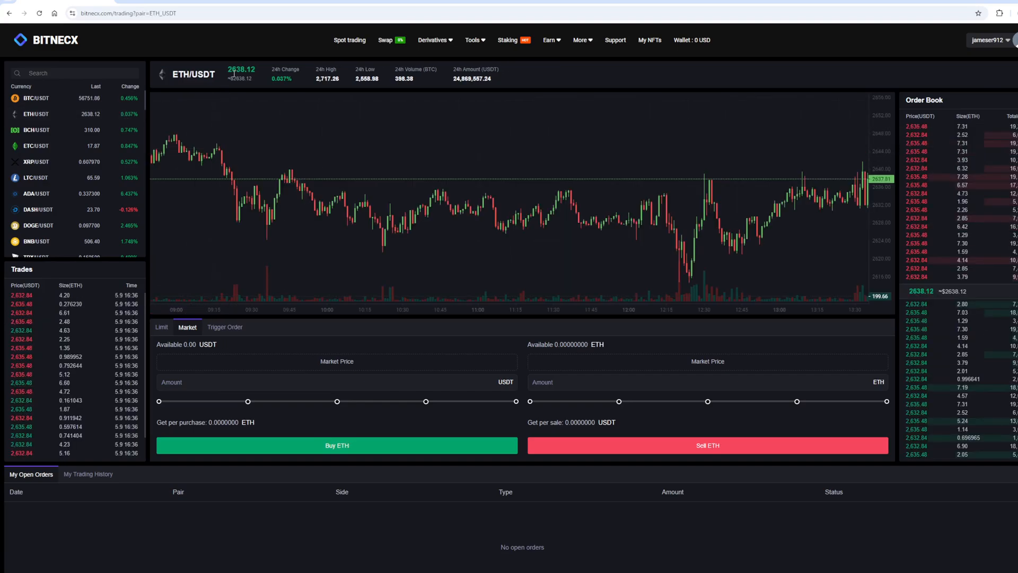
{"action": "mouse_move", "coordinate": [272, 104]}
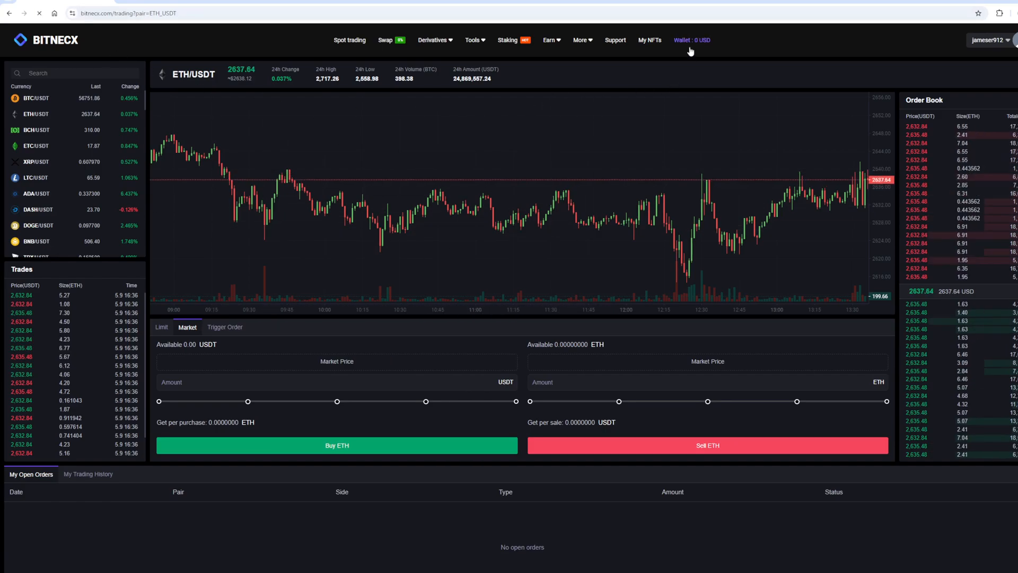
Step: Reveal and copy the Ethereum ERC-20 deposit address from the wallet's deposit page
{"action": "left_click", "coordinate": [691, 40]}
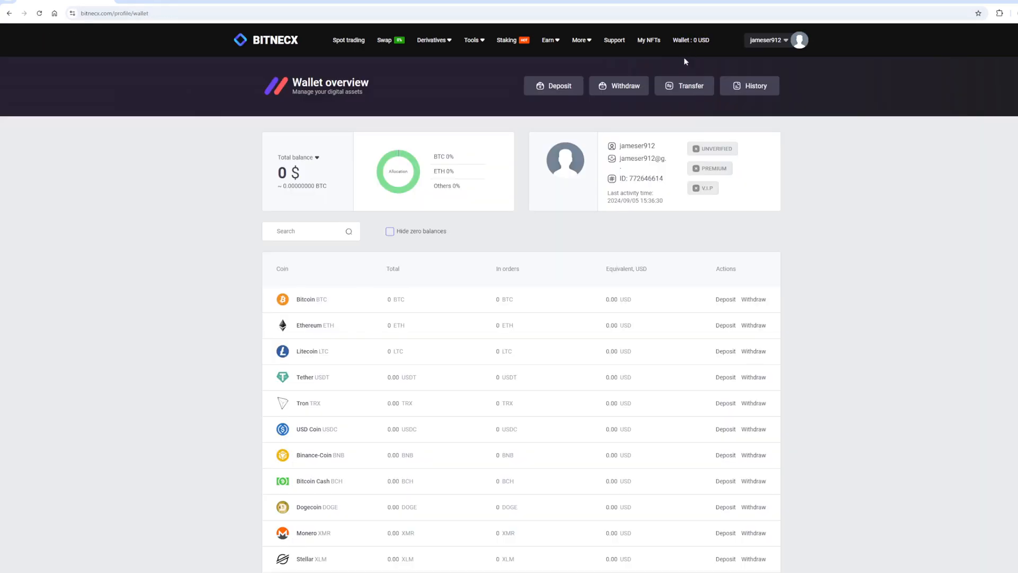
{"action": "left_click", "coordinate": [554, 84]}
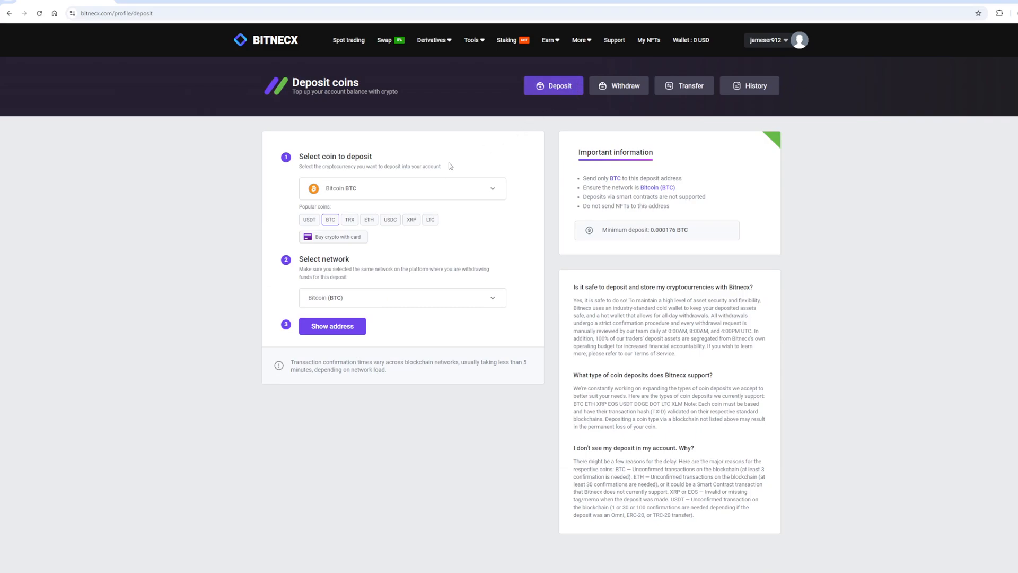
{"action": "left_click", "coordinate": [368, 219]}
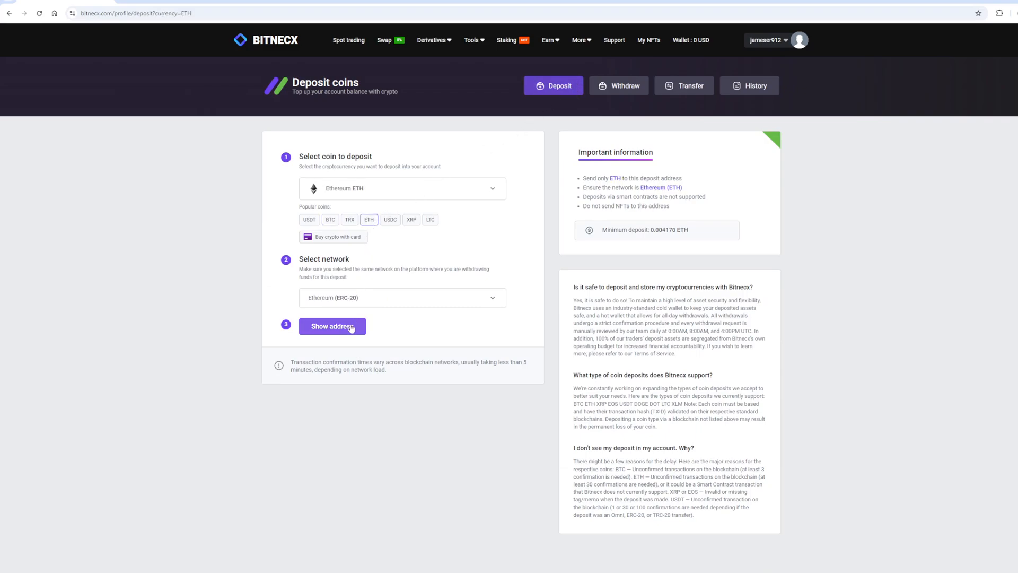
{"action": "left_click", "coordinate": [332, 326]}
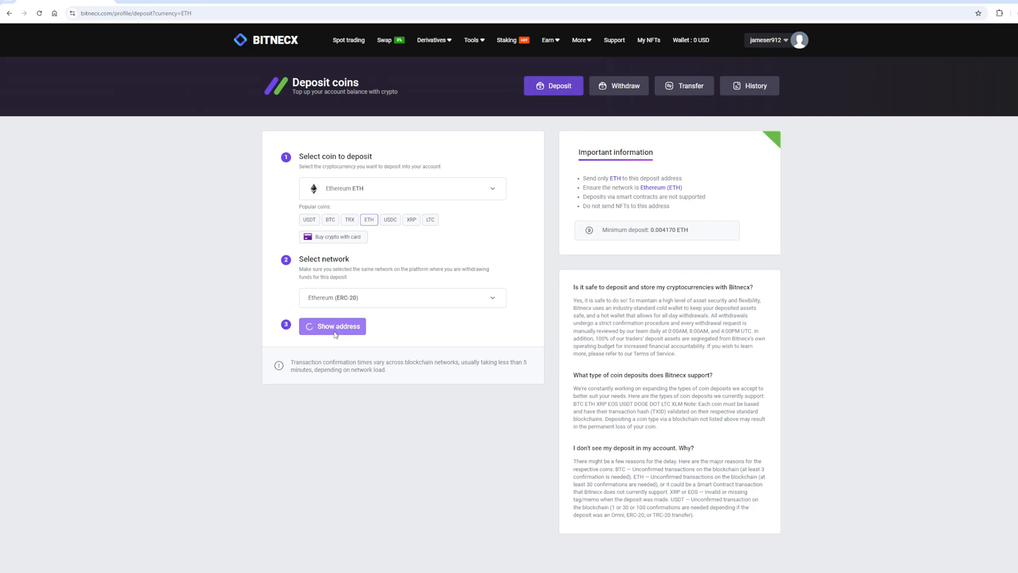
{"action": "left_click", "coordinate": [332, 325]}
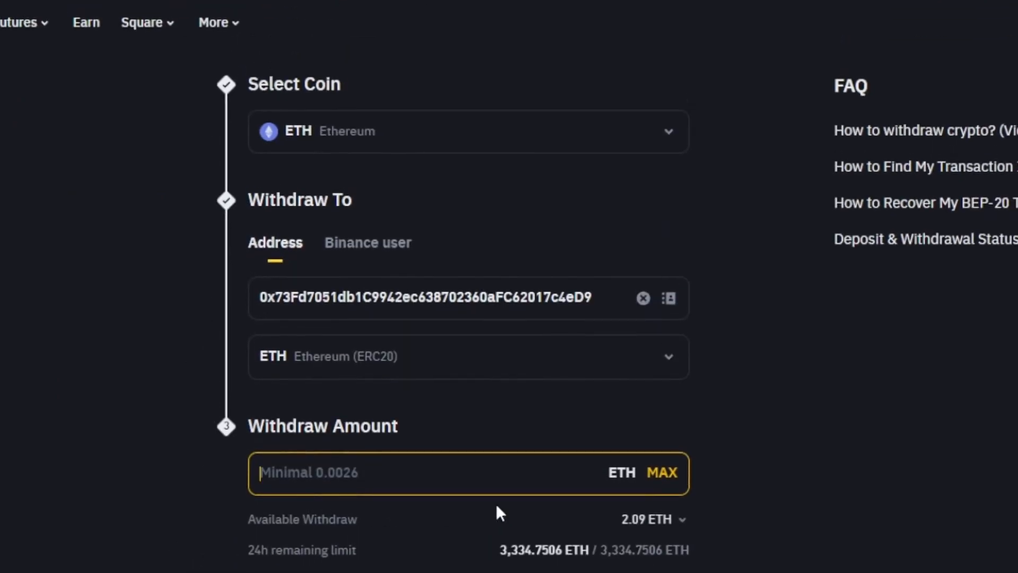
Step: In Binance, set the withdrawal to the full 2.09 ETH toward the copied address
{"action": "left_click", "coordinate": [663, 472]}
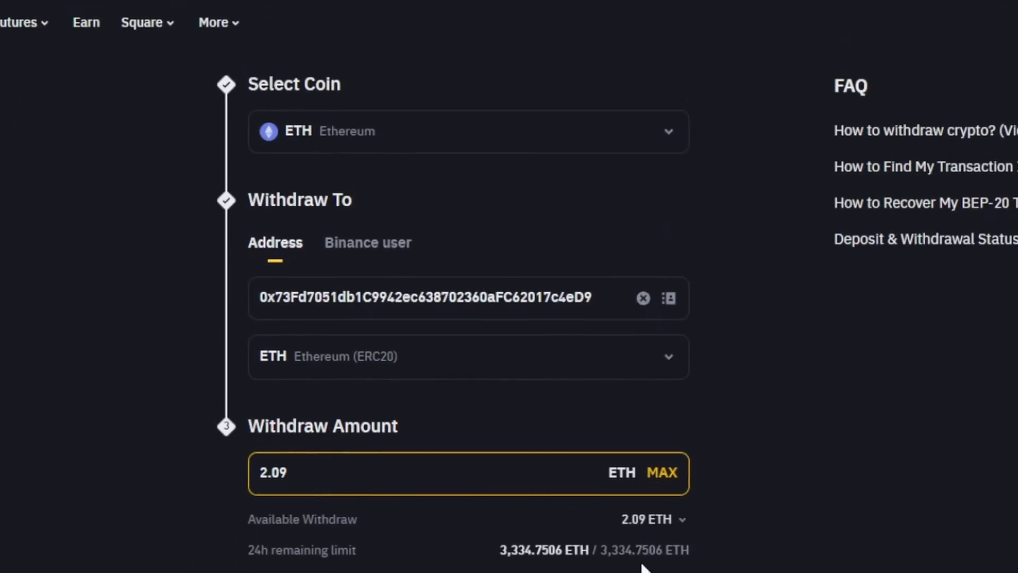
{"action": "scroll", "scroll_direction": "up", "scroll_amount": 3}
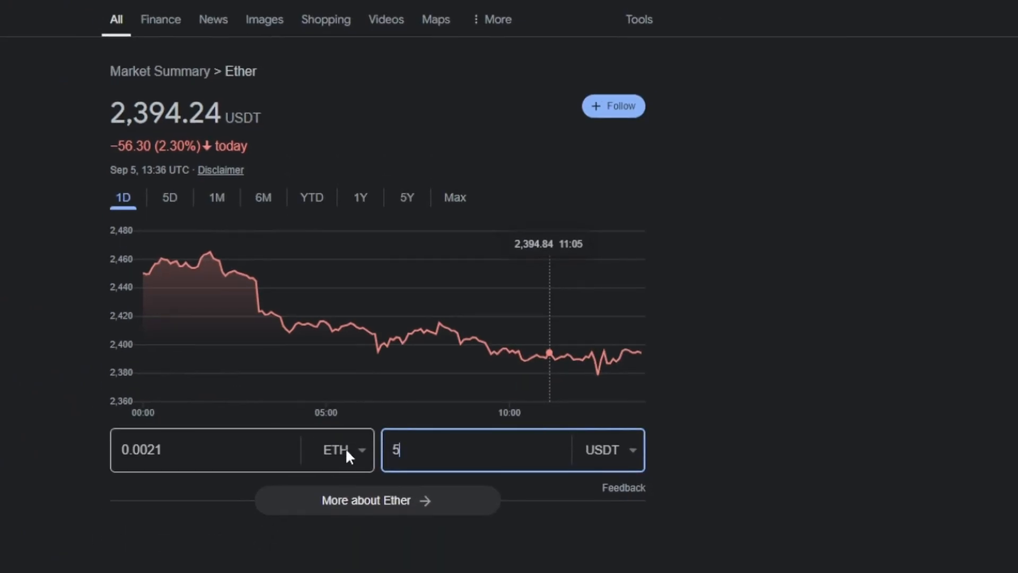
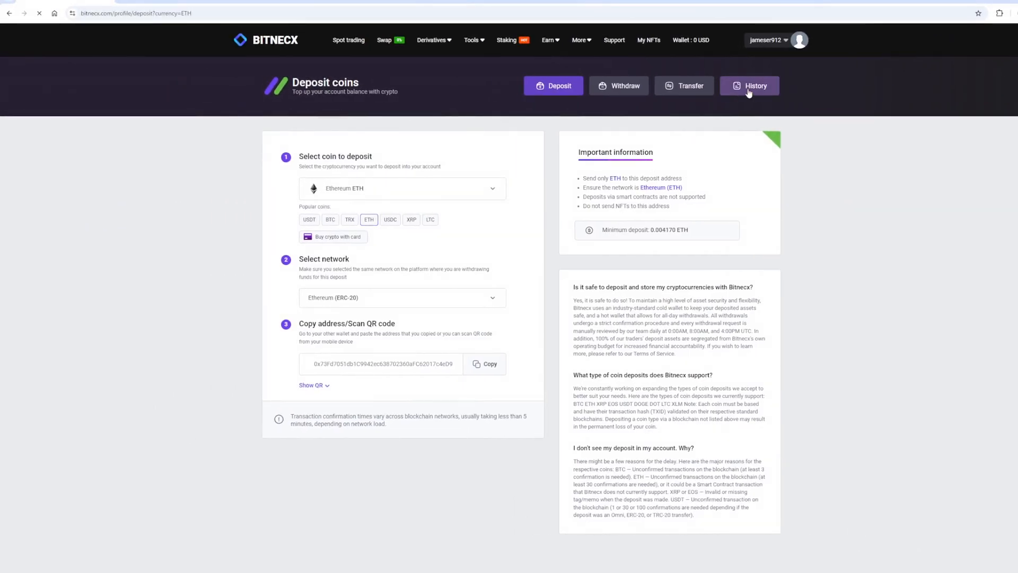
Step: View the transaction history showing the completed 2.09 ETH deposit and 5514 USD balance
{"action": "left_click", "coordinate": [751, 85]}
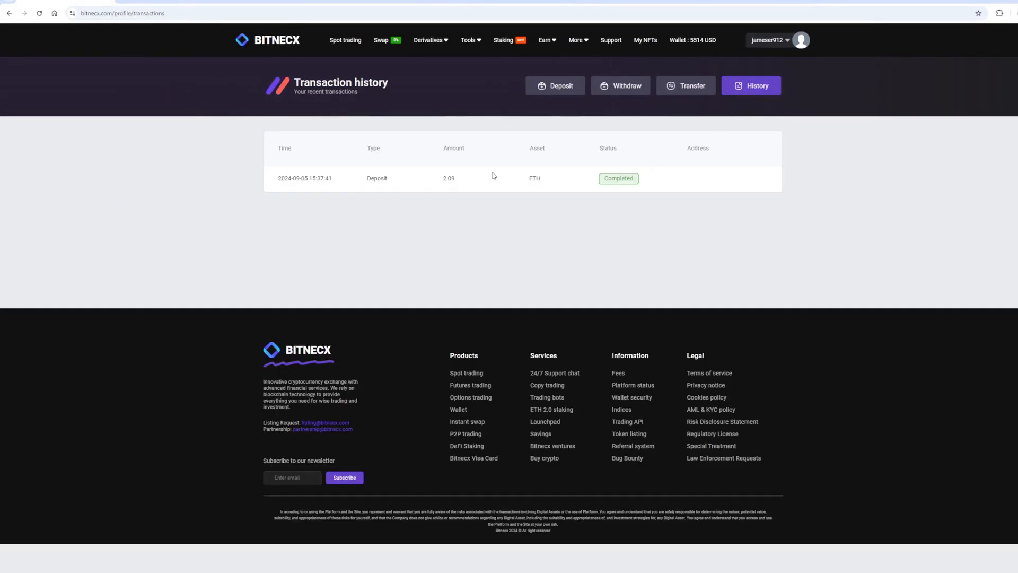
{"action": "mouse_move", "coordinate": [692, 40]}
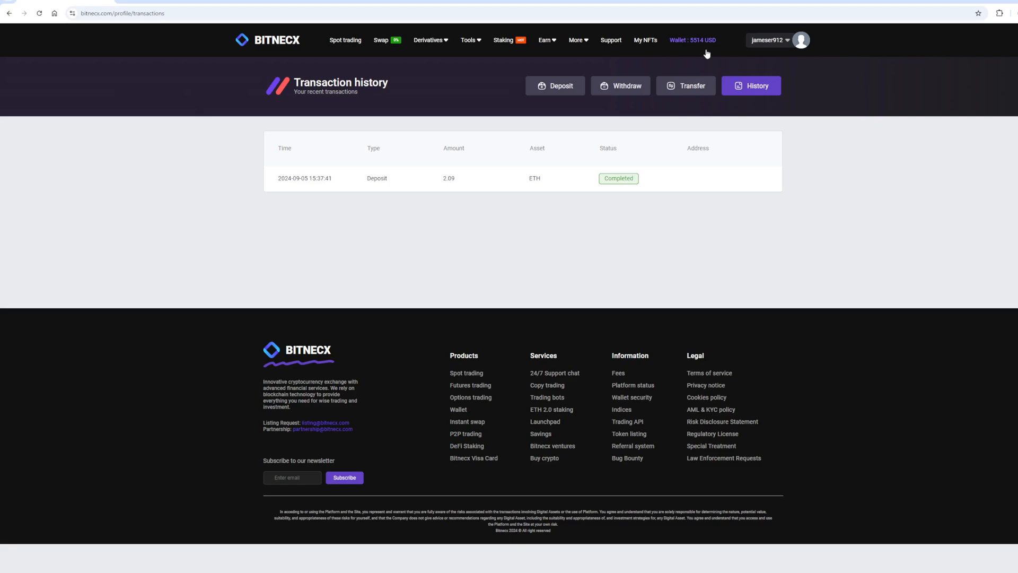
{"action": "left_click", "coordinate": [345, 40]}
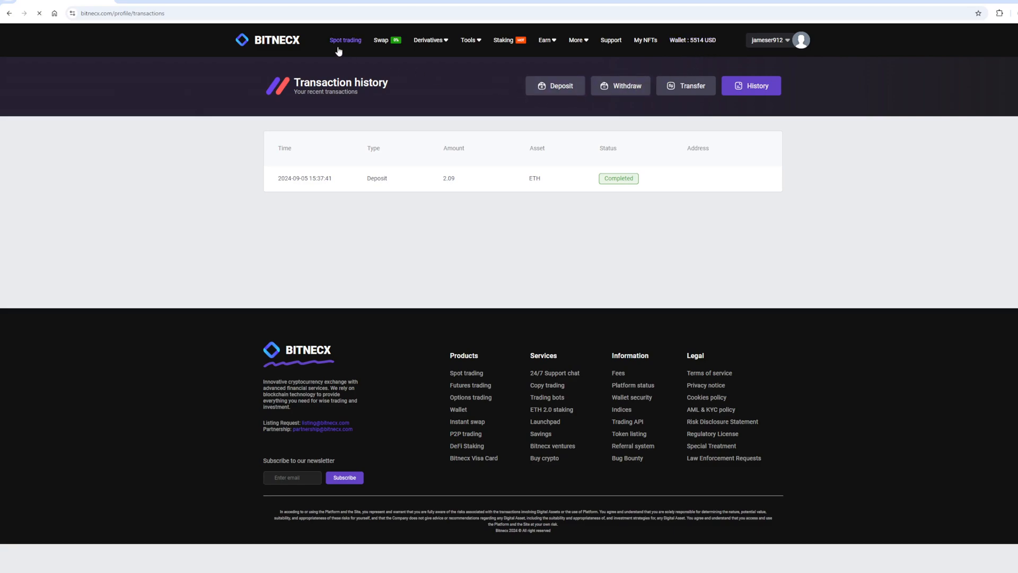
Step: Sell all 2.09 ETH at market on ETH/USDT, leaving 5518.27 USDT in the wallet
{"action": "left_click", "coordinate": [345, 39]}
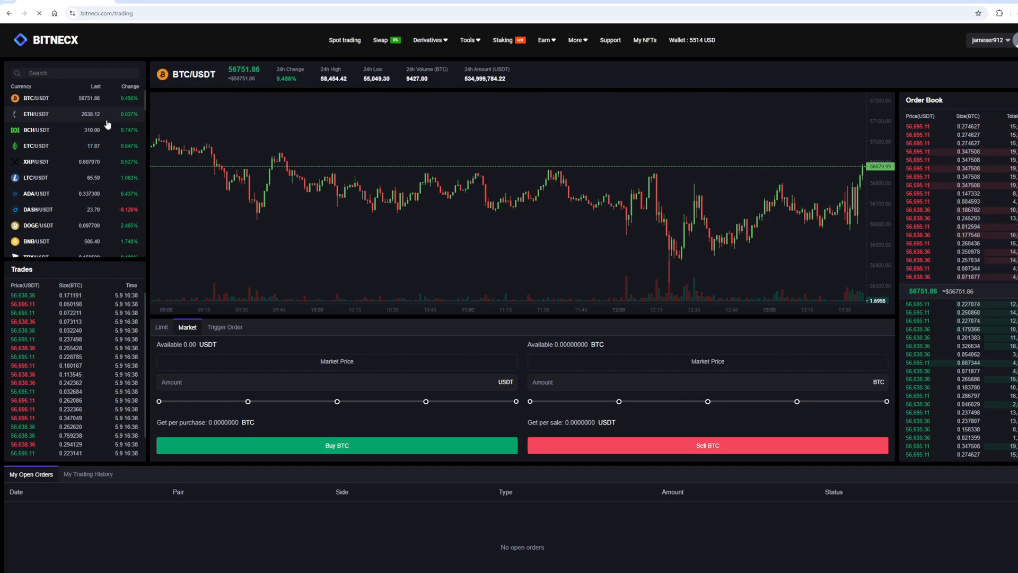
{"action": "left_click", "coordinate": [36, 113]}
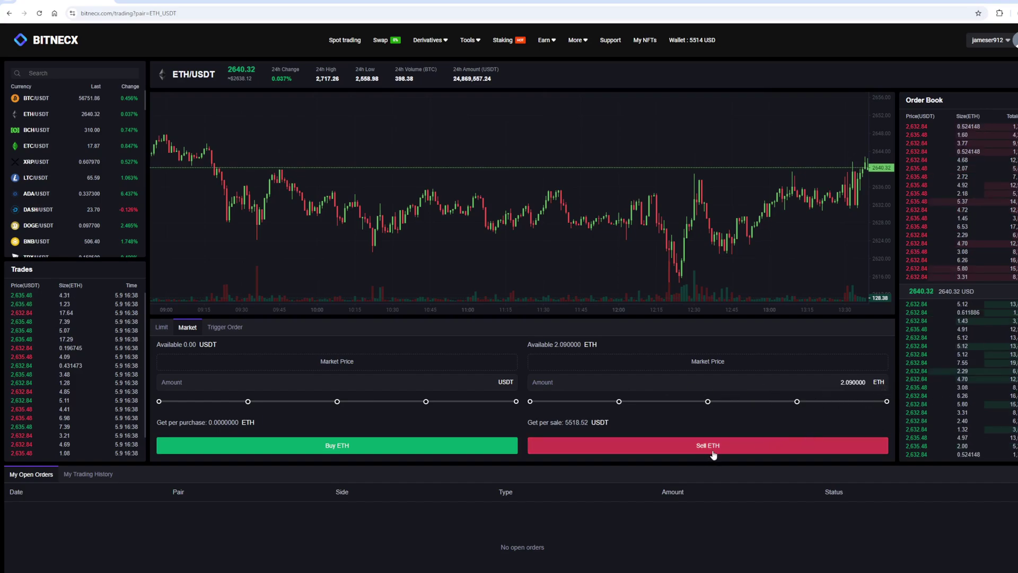
{"action": "left_click", "coordinate": [707, 446]}
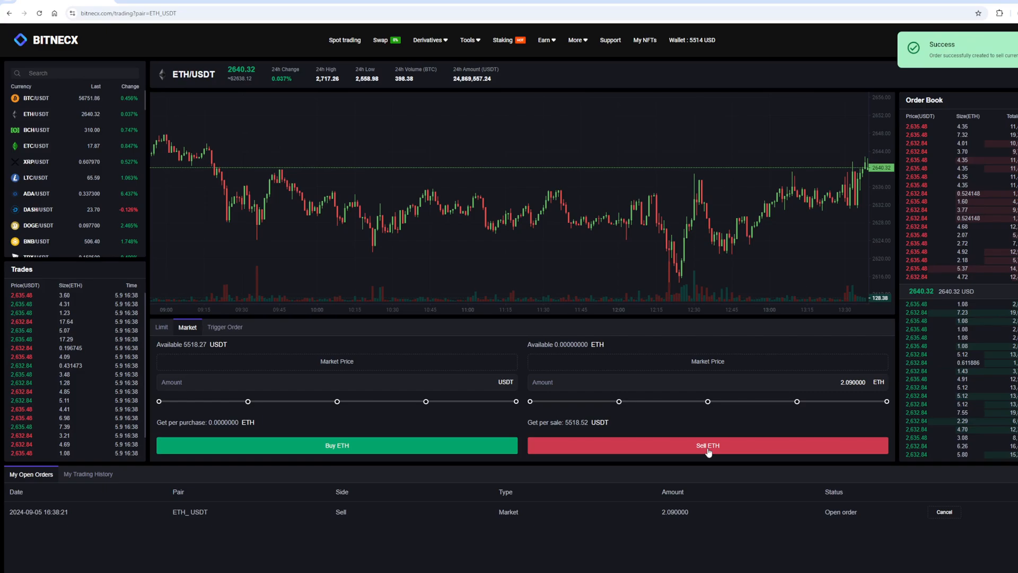
{"action": "mouse_move", "coordinate": [877, 175]}
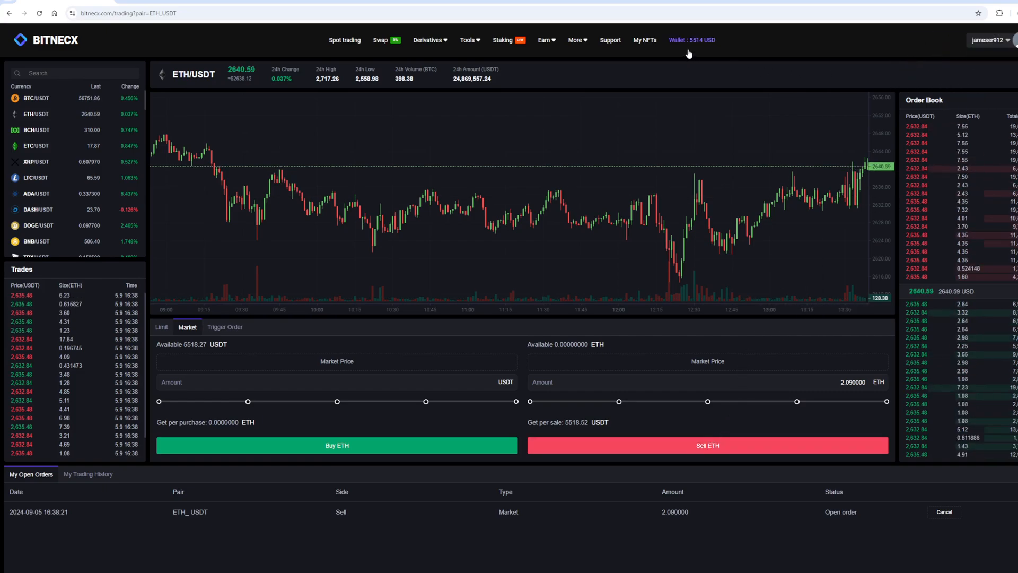
{"action": "left_click", "coordinate": [691, 39]}
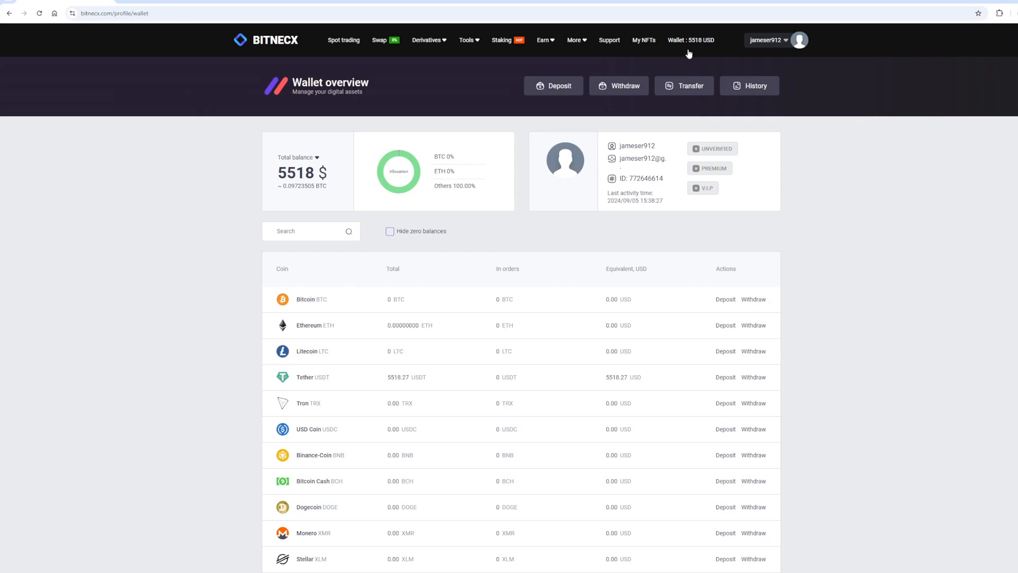
{"action": "mouse_move", "coordinate": [618, 86]}
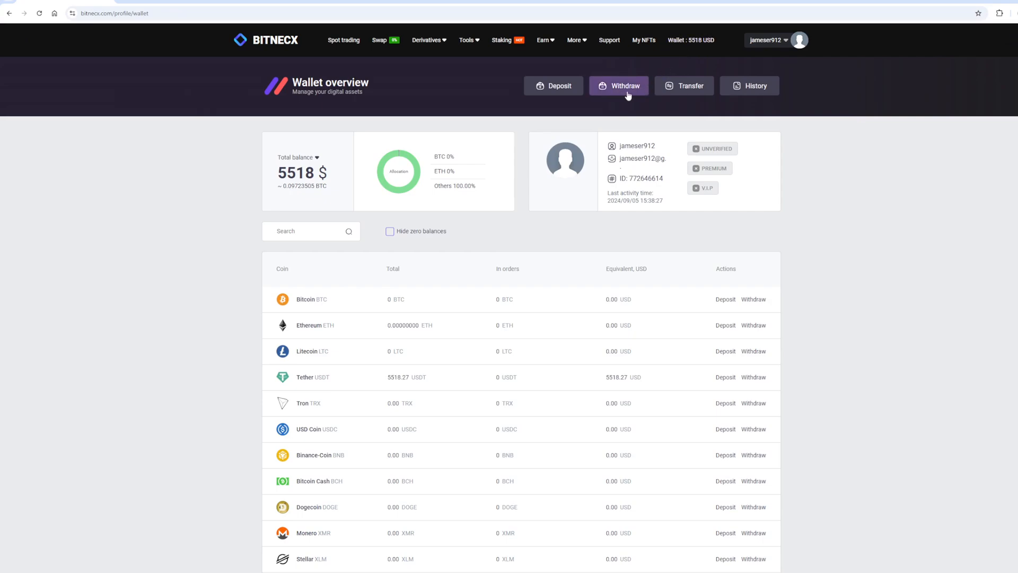
Step: Start a withdrawal of Tether USDT over the TRC-20 network
{"action": "left_click", "coordinate": [619, 85]}
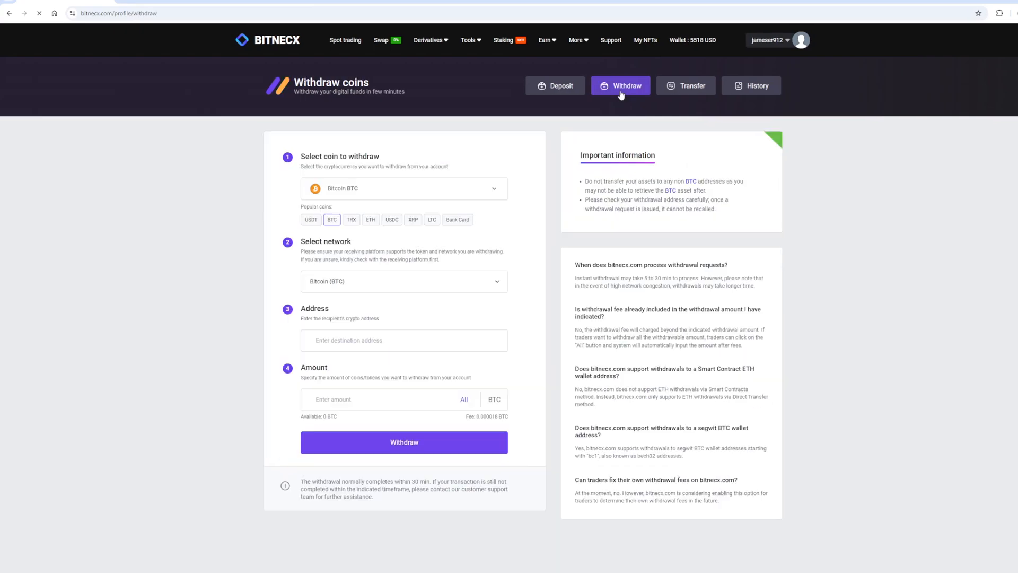
{"action": "left_click", "coordinate": [309, 220]}
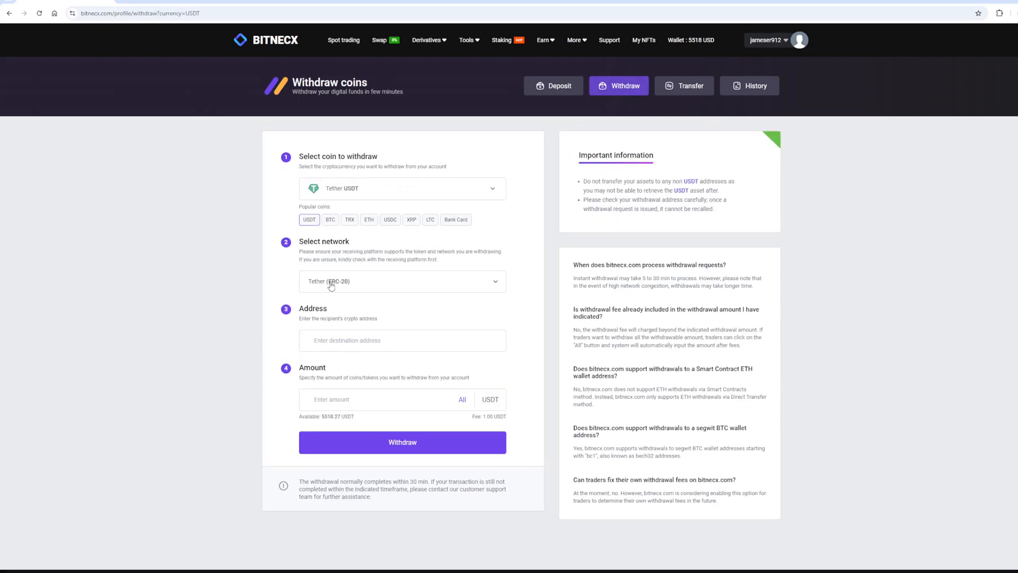
{"action": "left_click", "coordinate": [402, 280]}
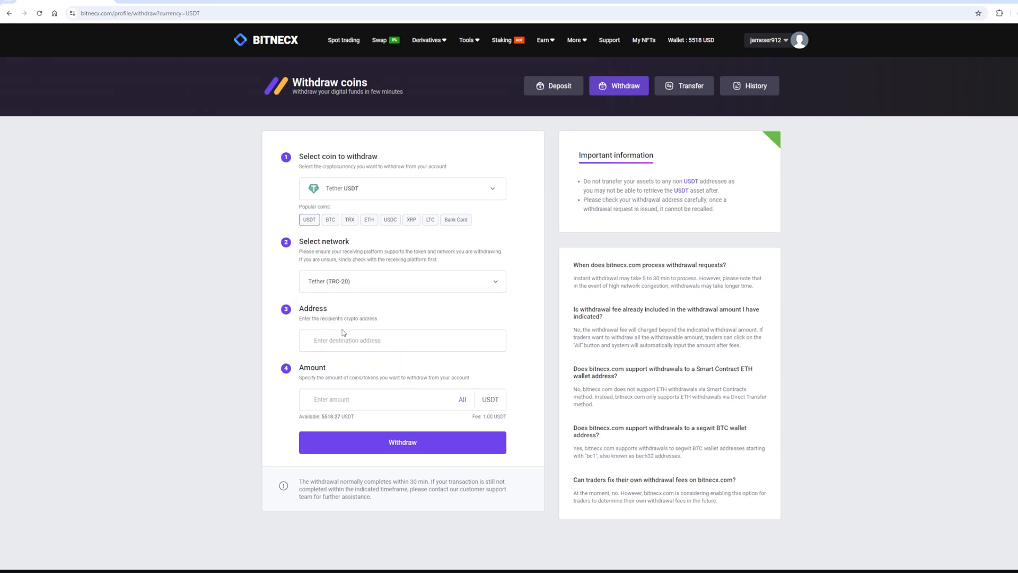
{"action": "mouse_move", "coordinate": [314, 330]}
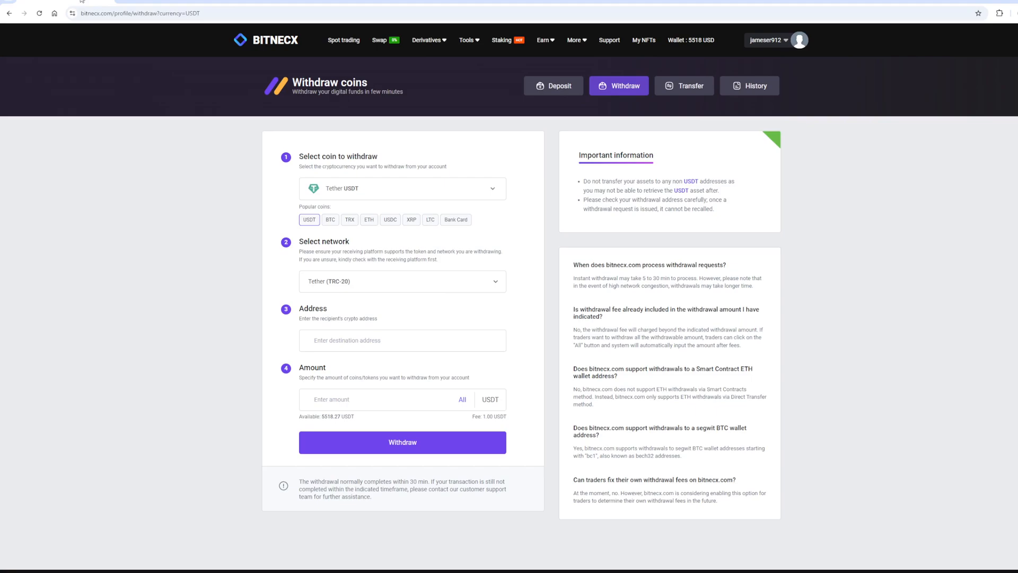
Step: Withdraw the entire 5517.27 USDT to the destination address and confirm it in transaction history
{"action": "left_click", "coordinate": [402, 340]}
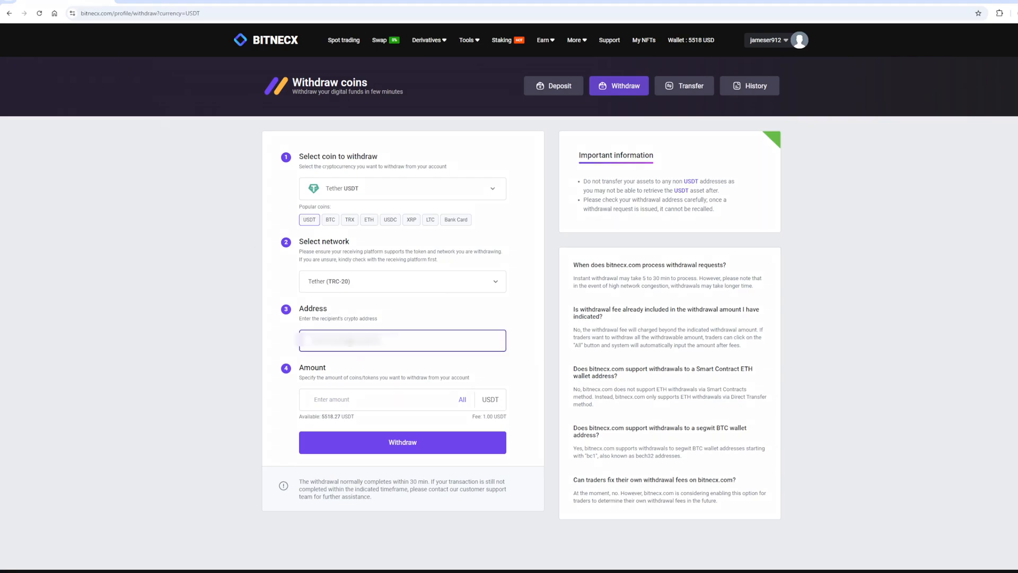
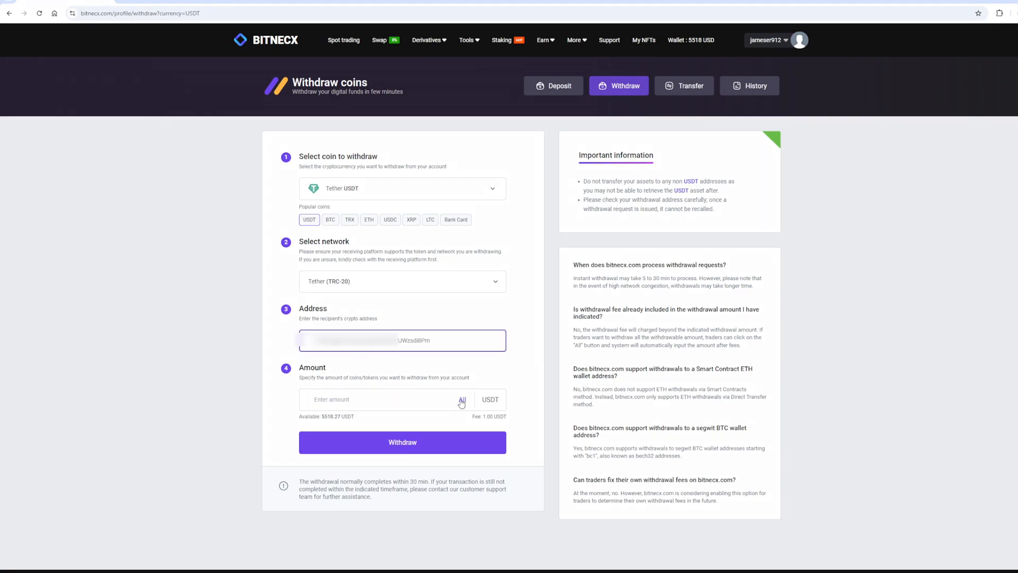
{"action": "left_click", "coordinate": [461, 400]}
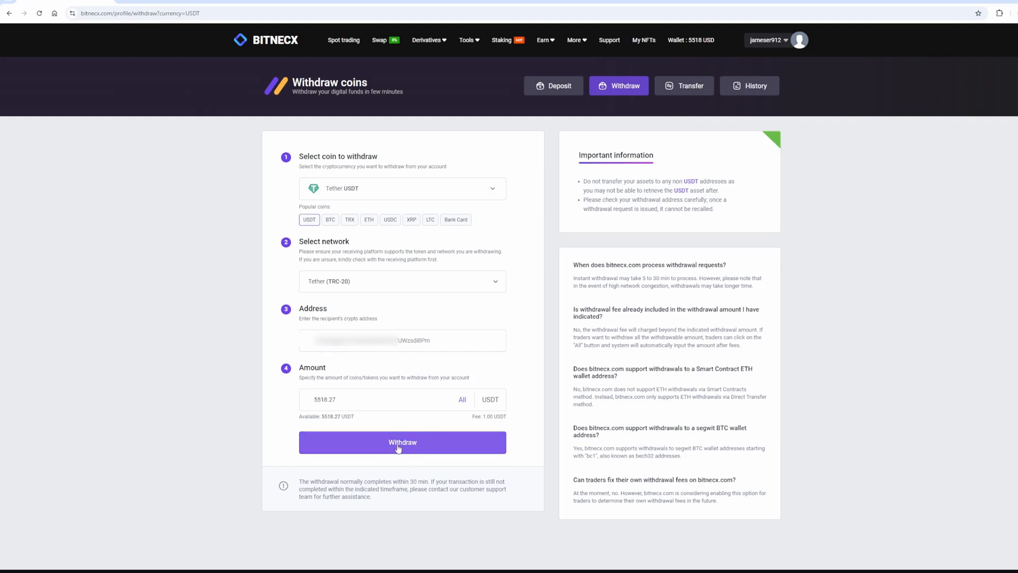
{"action": "left_click", "coordinate": [402, 442]}
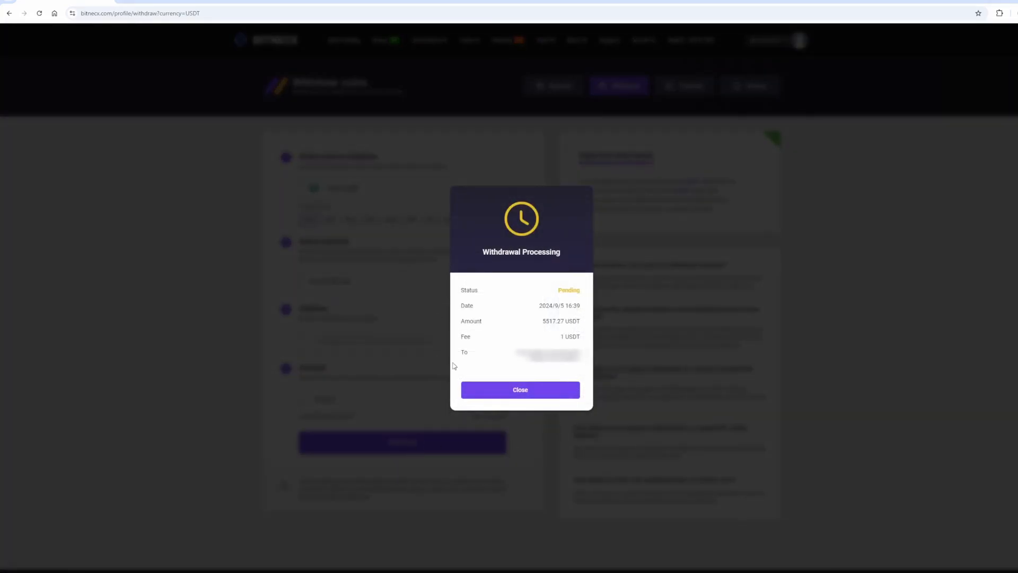
{"action": "mouse_move", "coordinate": [505, 390]}
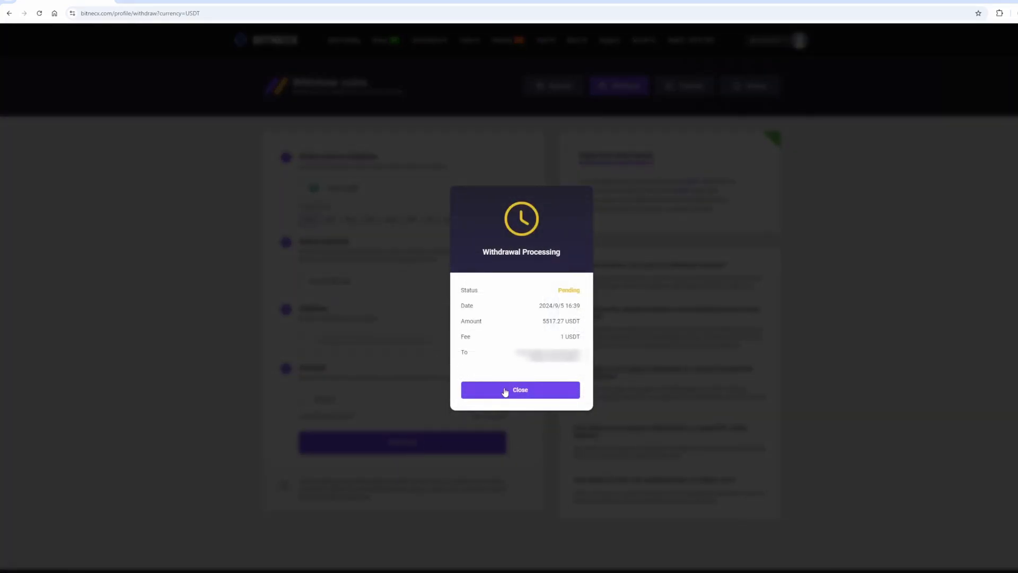
{"action": "left_click", "coordinate": [520, 389]}
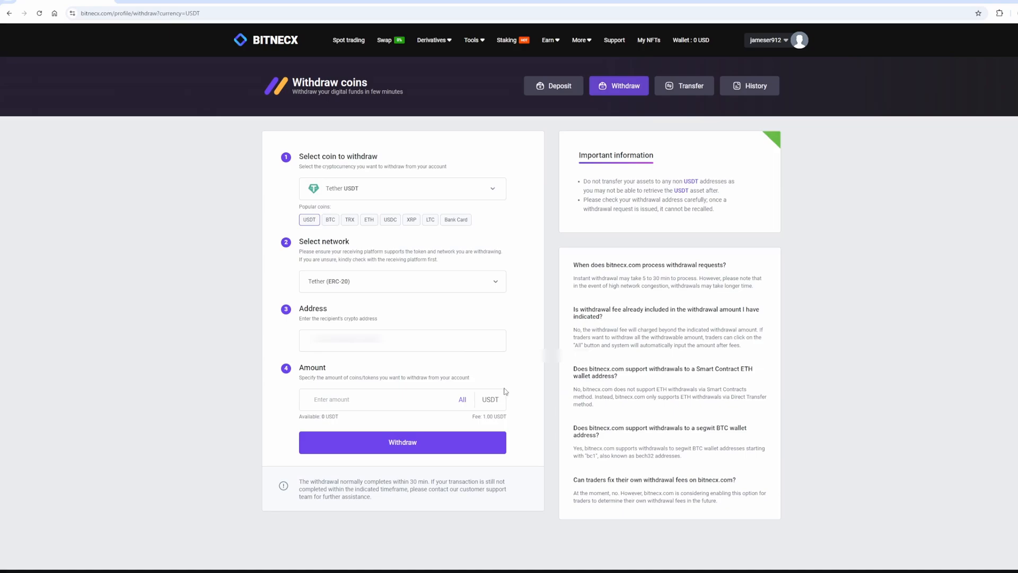
{"action": "left_click", "coordinate": [751, 85]}
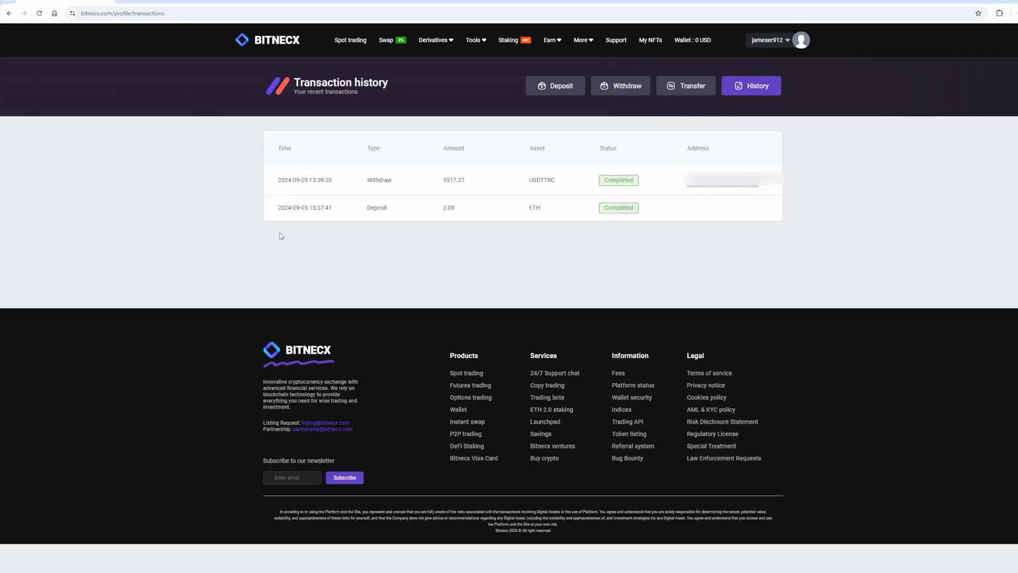
{"action": "mouse_move", "coordinate": [173, 31]}
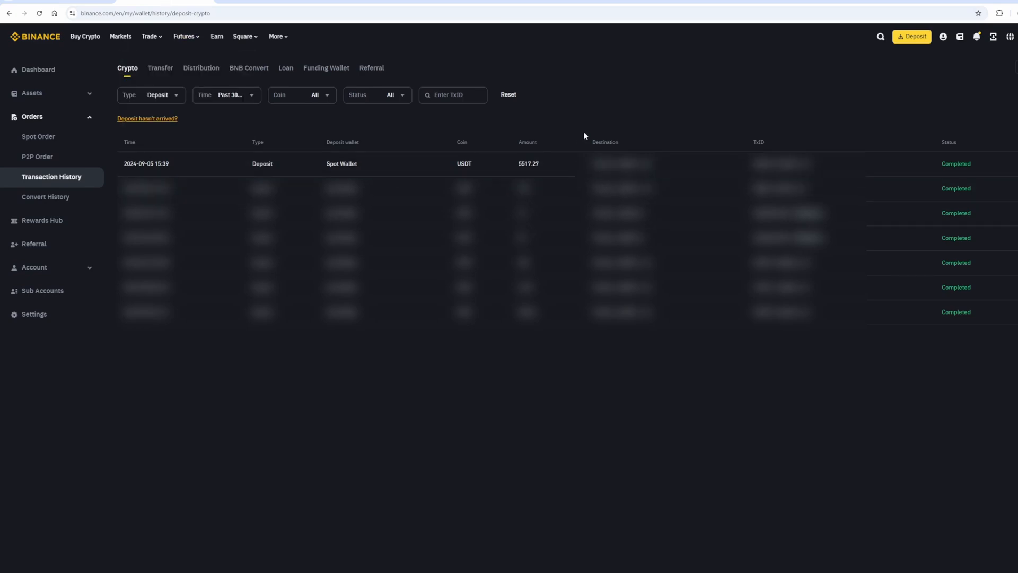
{"action": "mouse_move", "coordinate": [200, 163]}
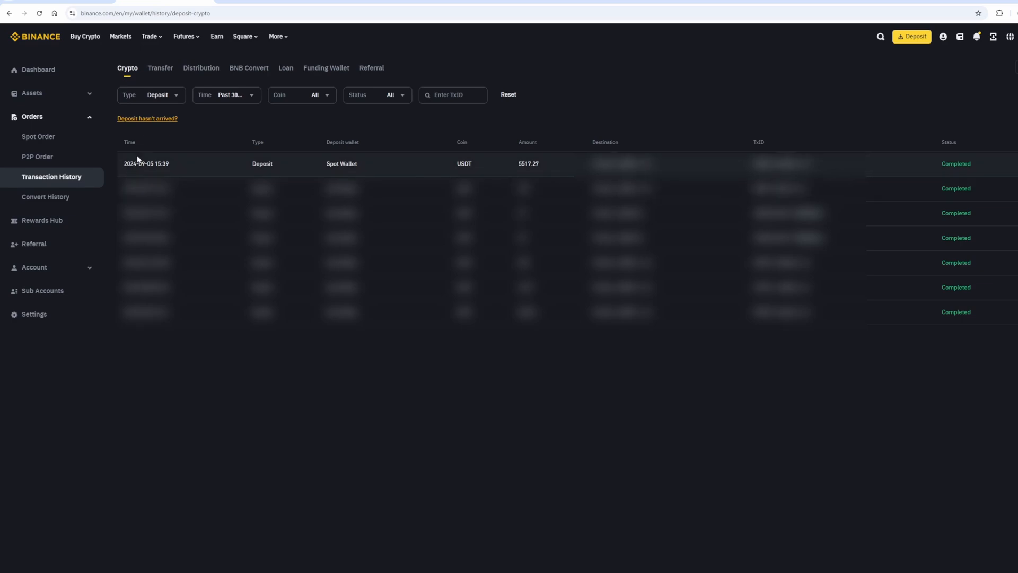
Step: In Binance, check the USDT deposit then withdraw the 20.88 ETH via ERC20 to the Bitnecx address
{"action": "left_click", "coordinate": [150, 36]}
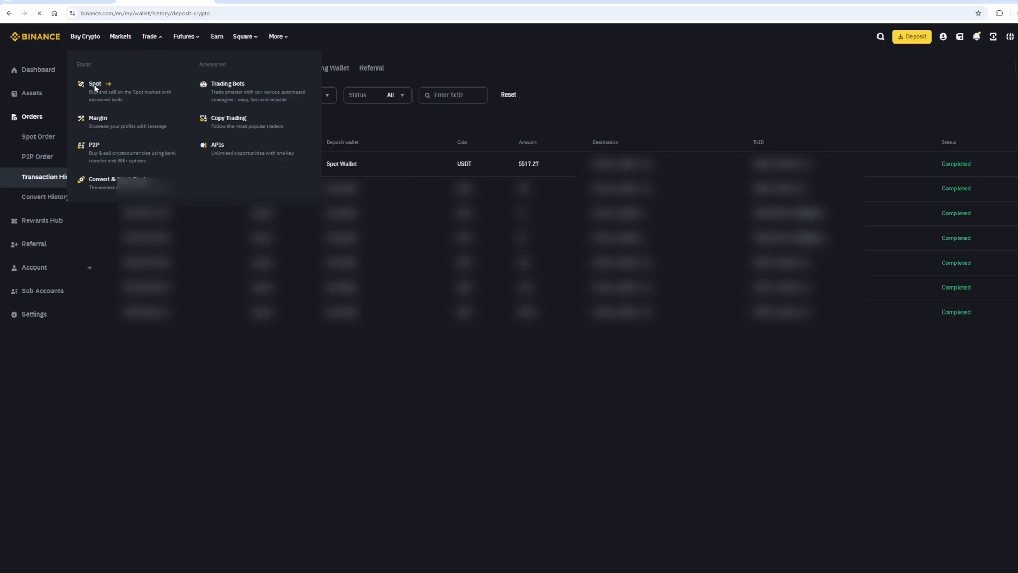
{"action": "left_click", "coordinate": [94, 83]}
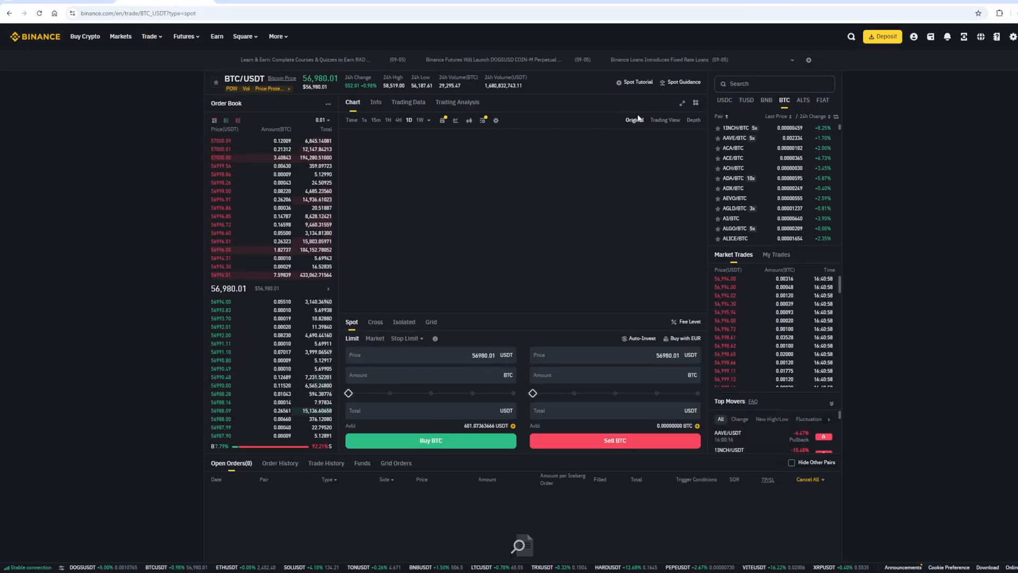
{"action": "left_click", "coordinate": [766, 83]}
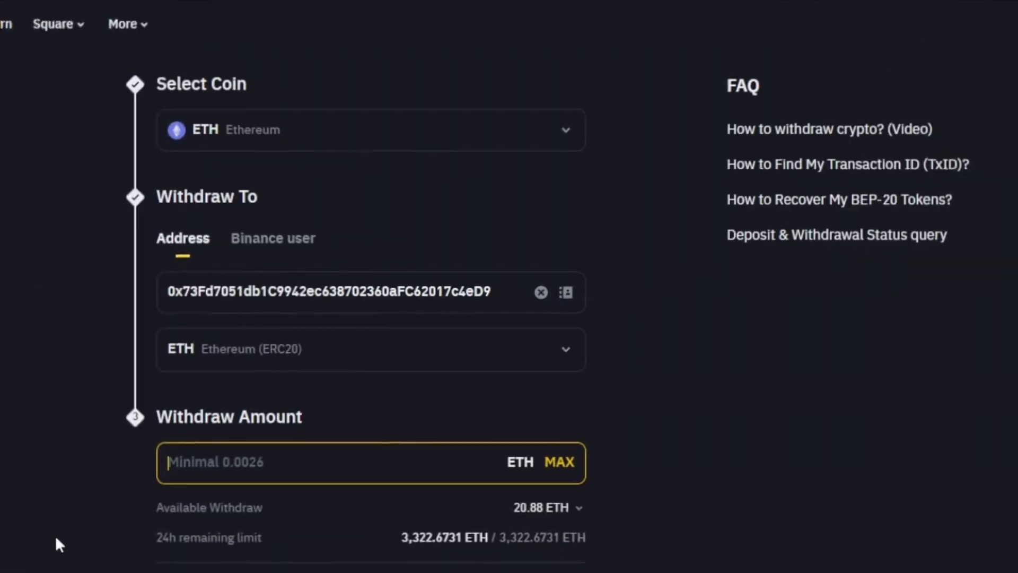
{"action": "left_click", "coordinate": [560, 462]}
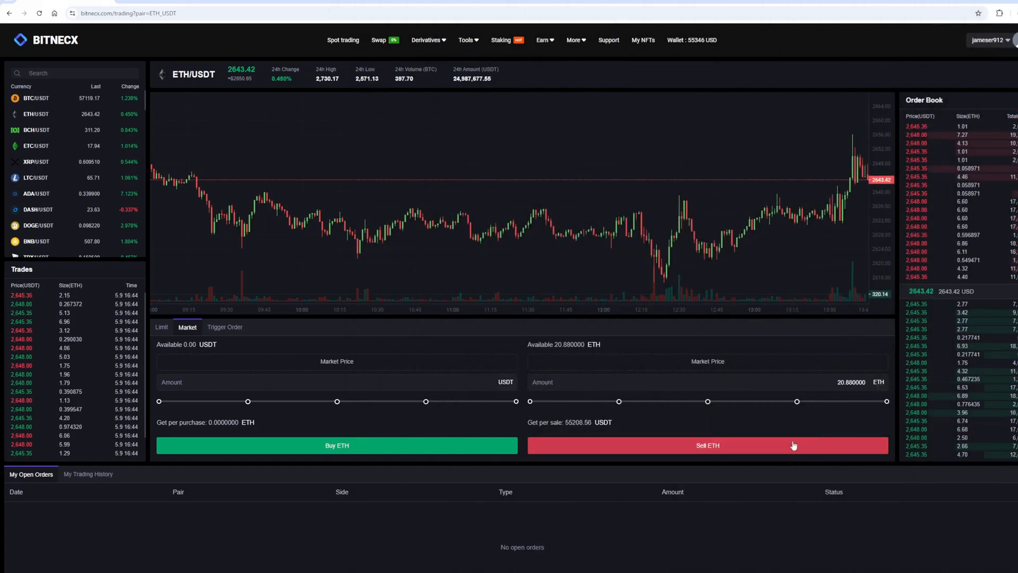
Step: Sell the 20.88 ETH at market and confirm the 55193.57 USDT withdrawal
{"action": "left_click", "coordinate": [707, 444]}
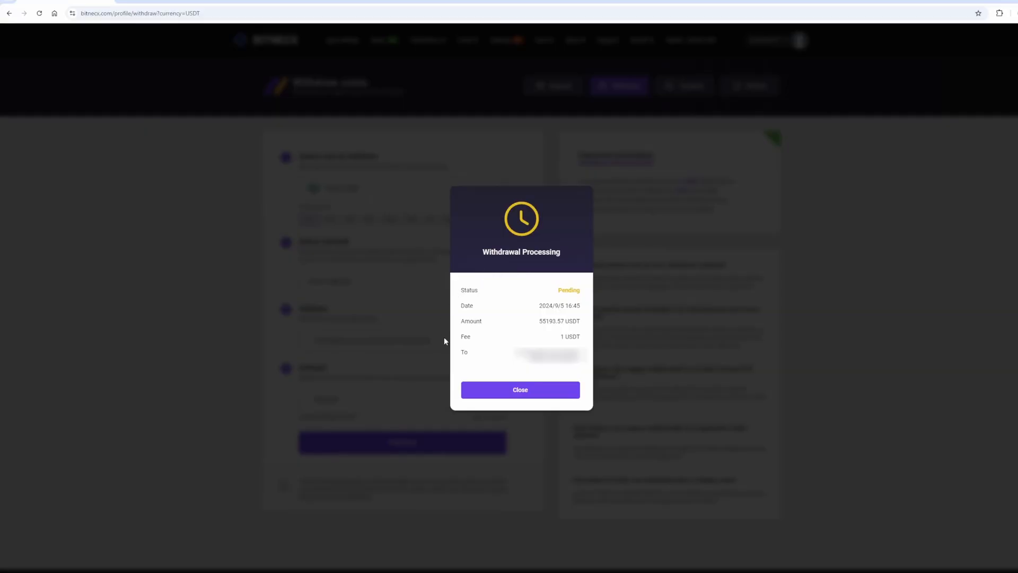
{"action": "mouse_move", "coordinate": [552, 415]}
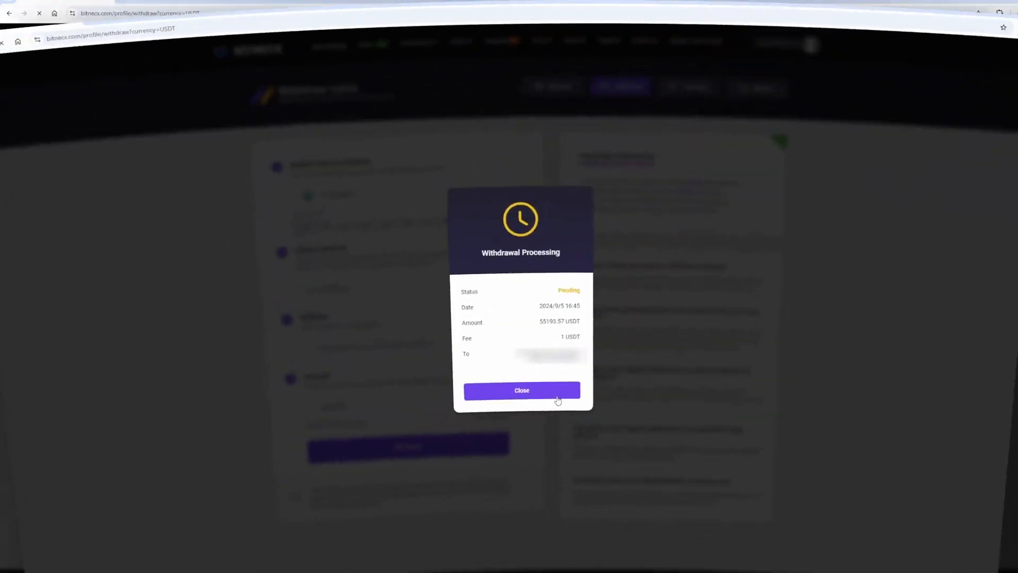
{"action": "left_click", "coordinate": [522, 391]}
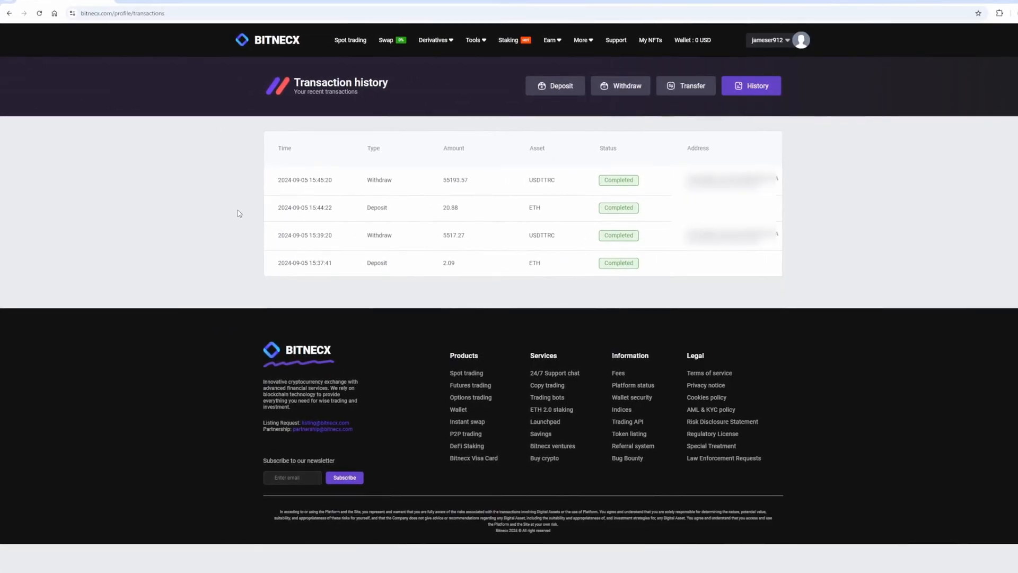